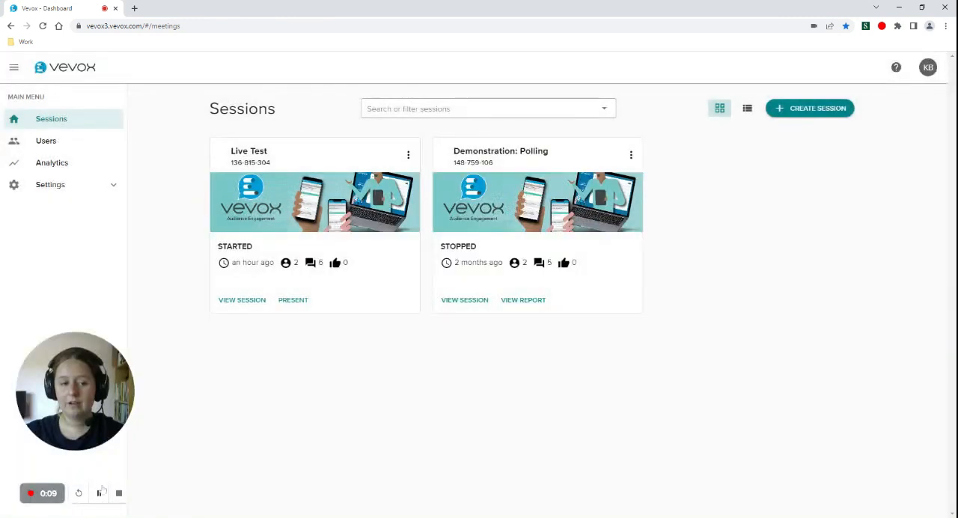
mouse_move(92, 96)
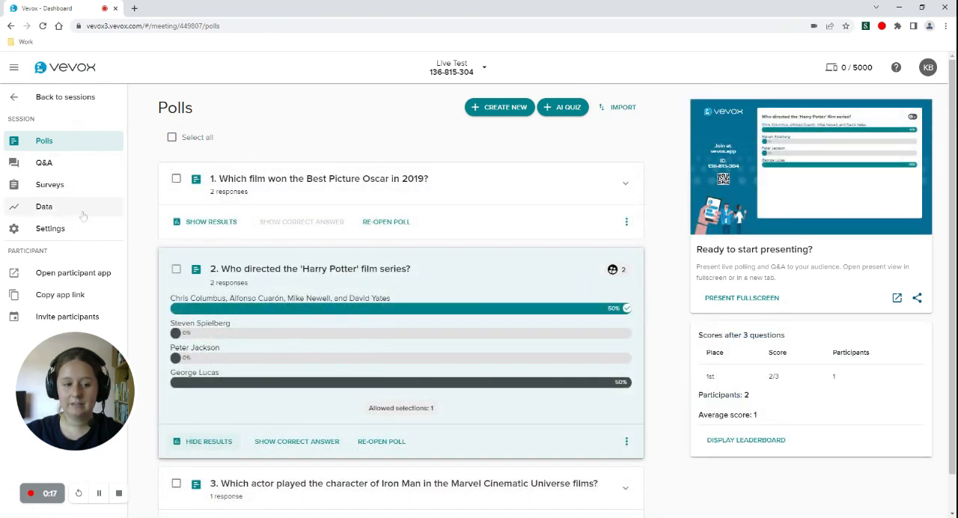
Open the Live Test session's Data page showing 2 poll participants, 5 questions and 7 responses
click(43, 206)
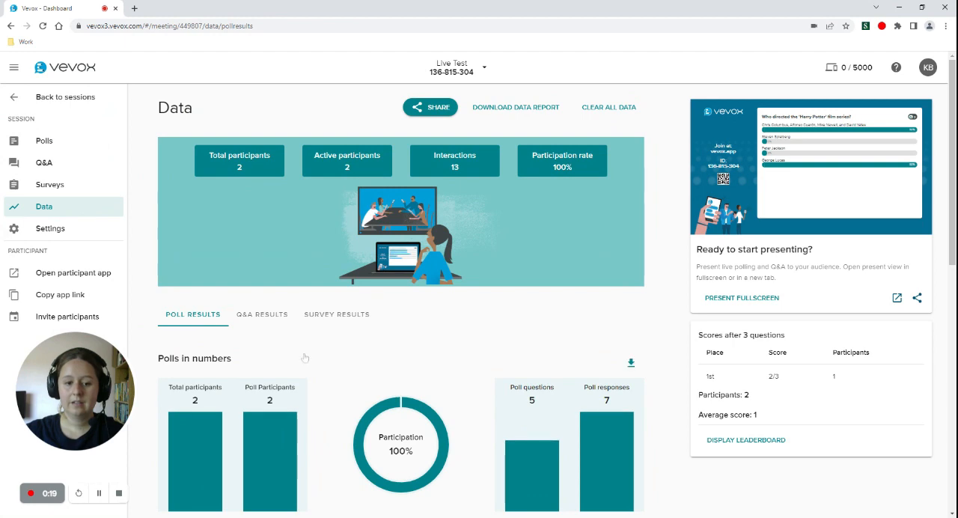
mouse_move(258, 328)
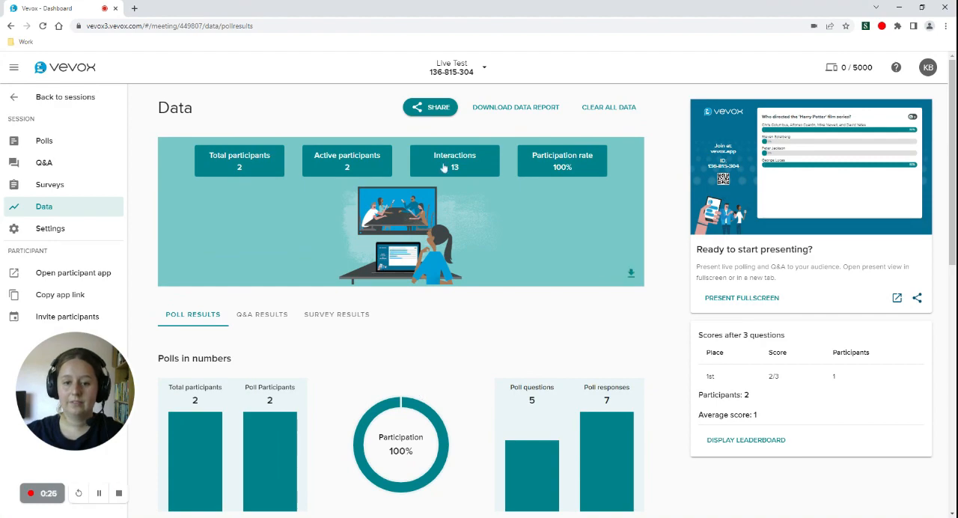
Activate a public sharing link for the session data, copy it, and open a new browser tab
click(430, 107)
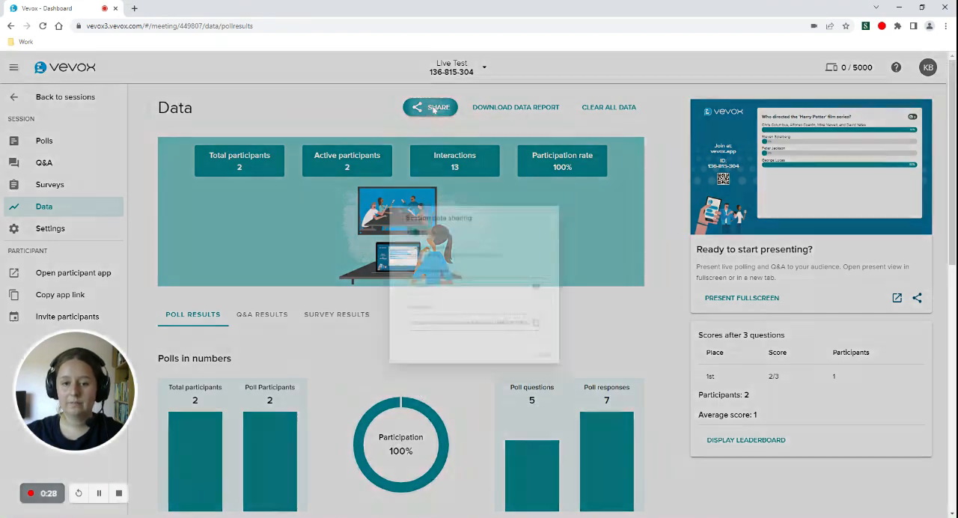
click(430, 108)
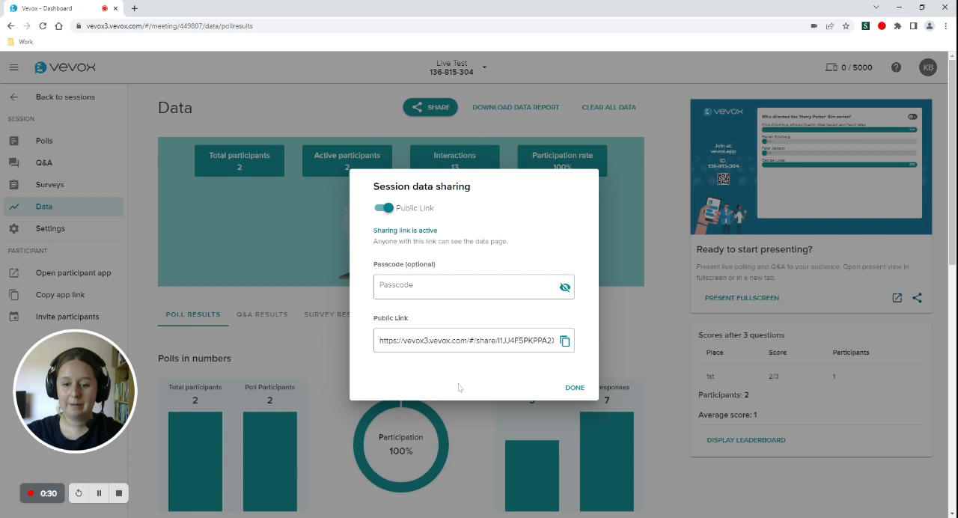
click(473, 287)
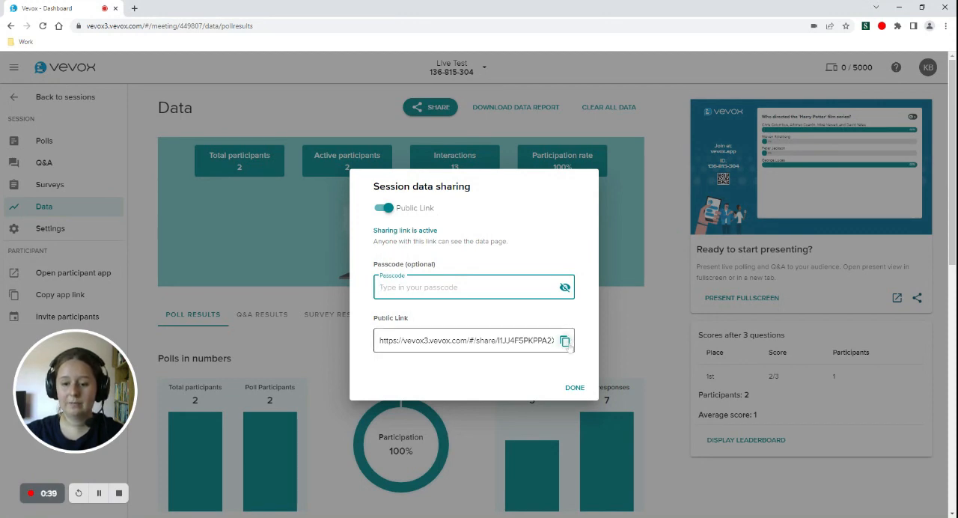
click(566, 341)
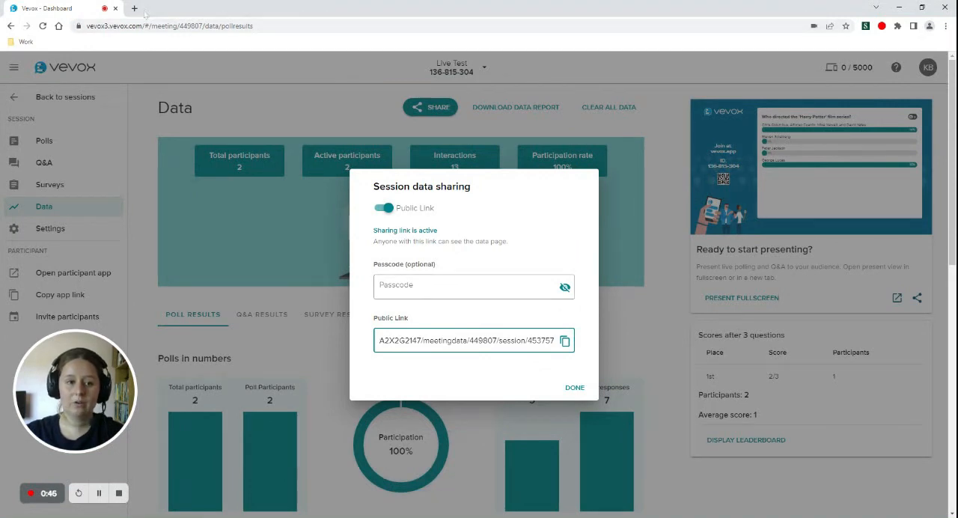
click(134, 9)
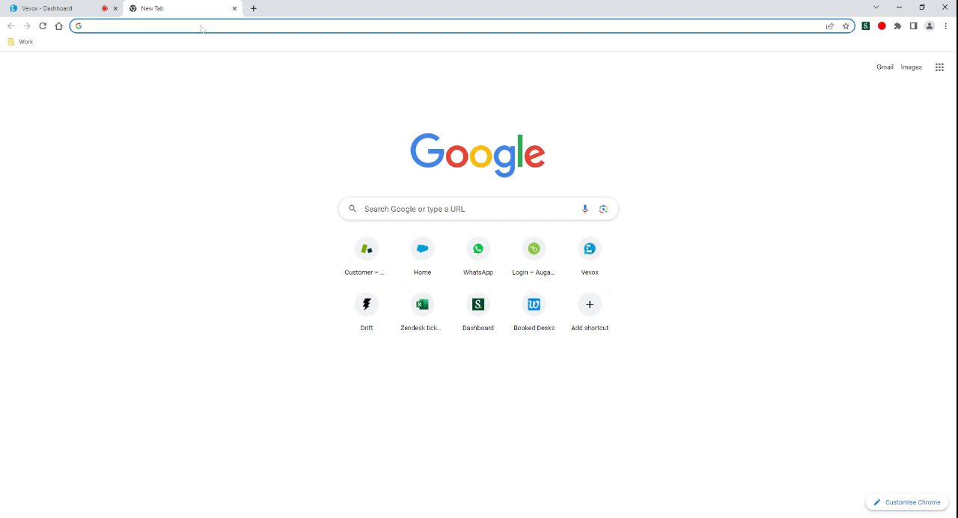